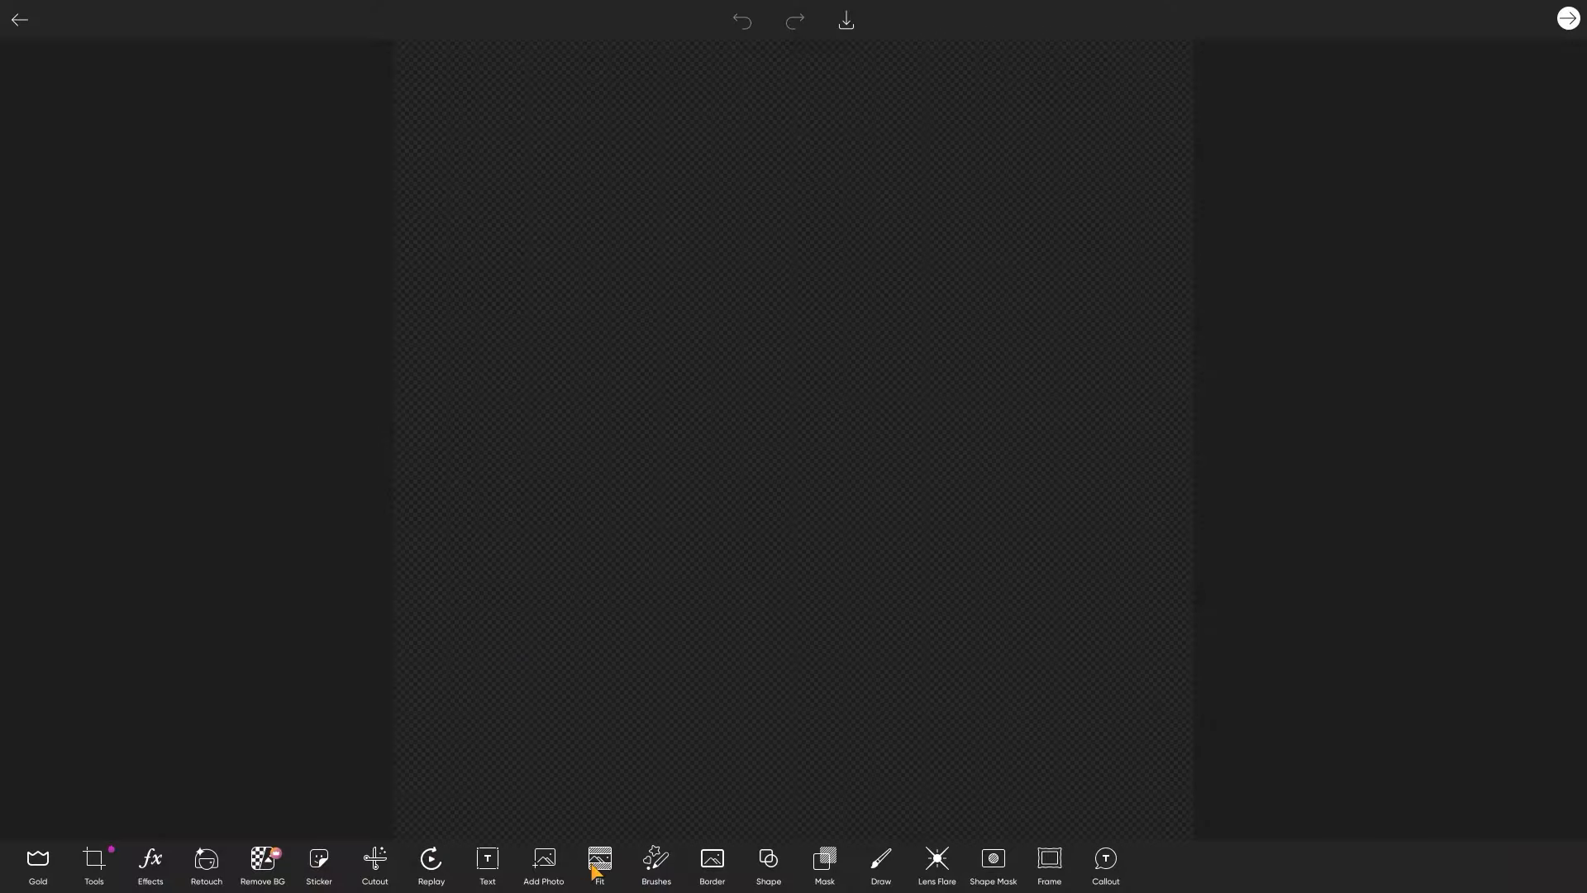
Place the woman's photo on the canvas with a small copy layered on top.
click(598, 863)
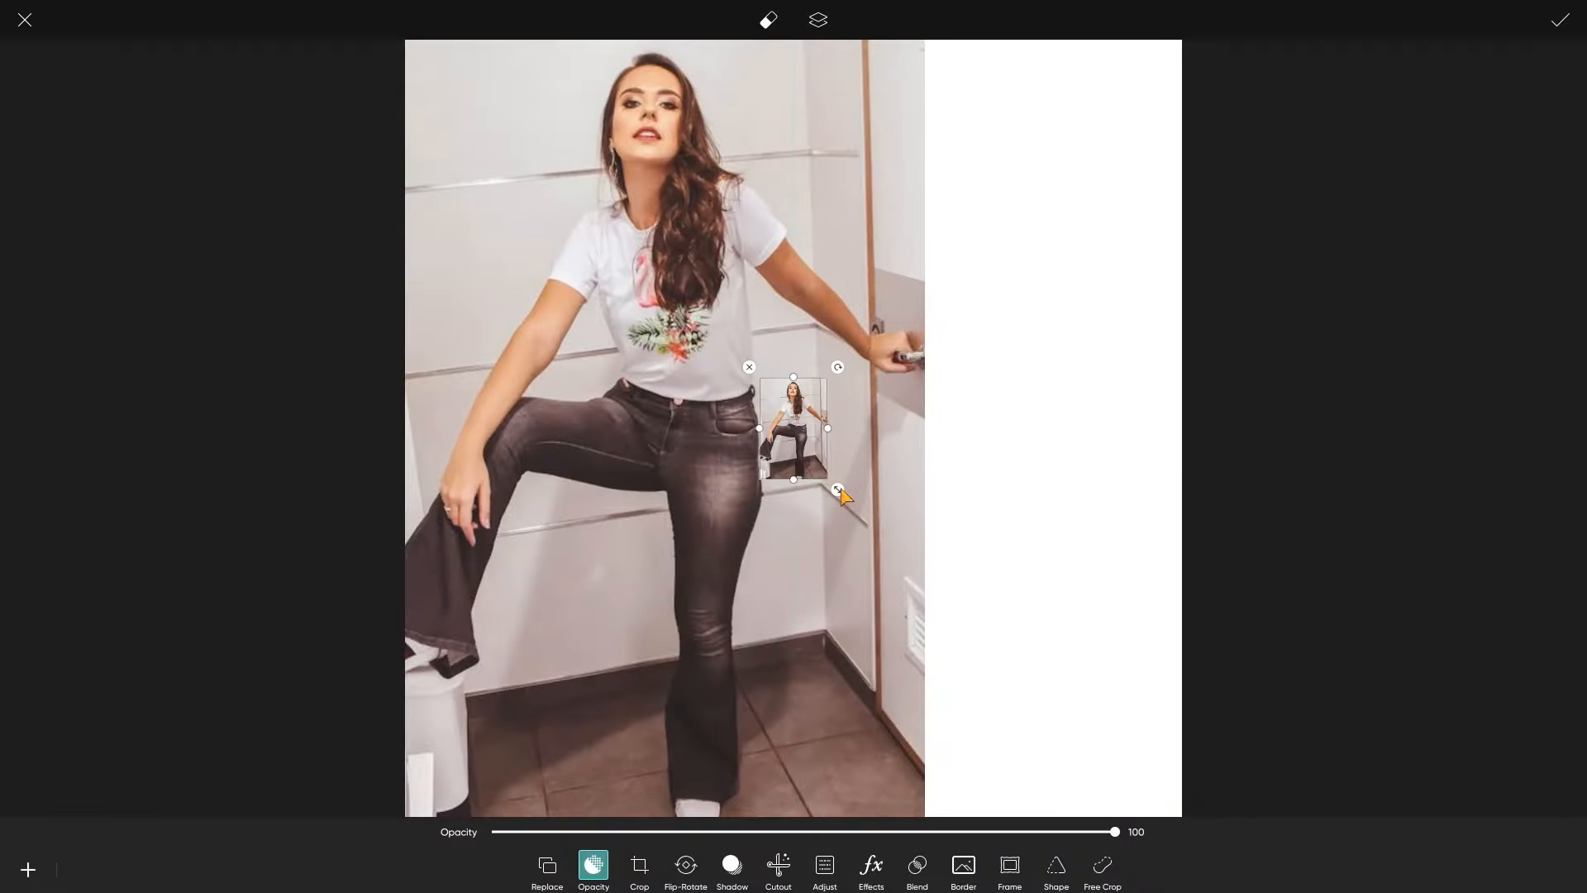
Erase a diagonal white streak across the right-hand copy of the woman.
click(777, 865)
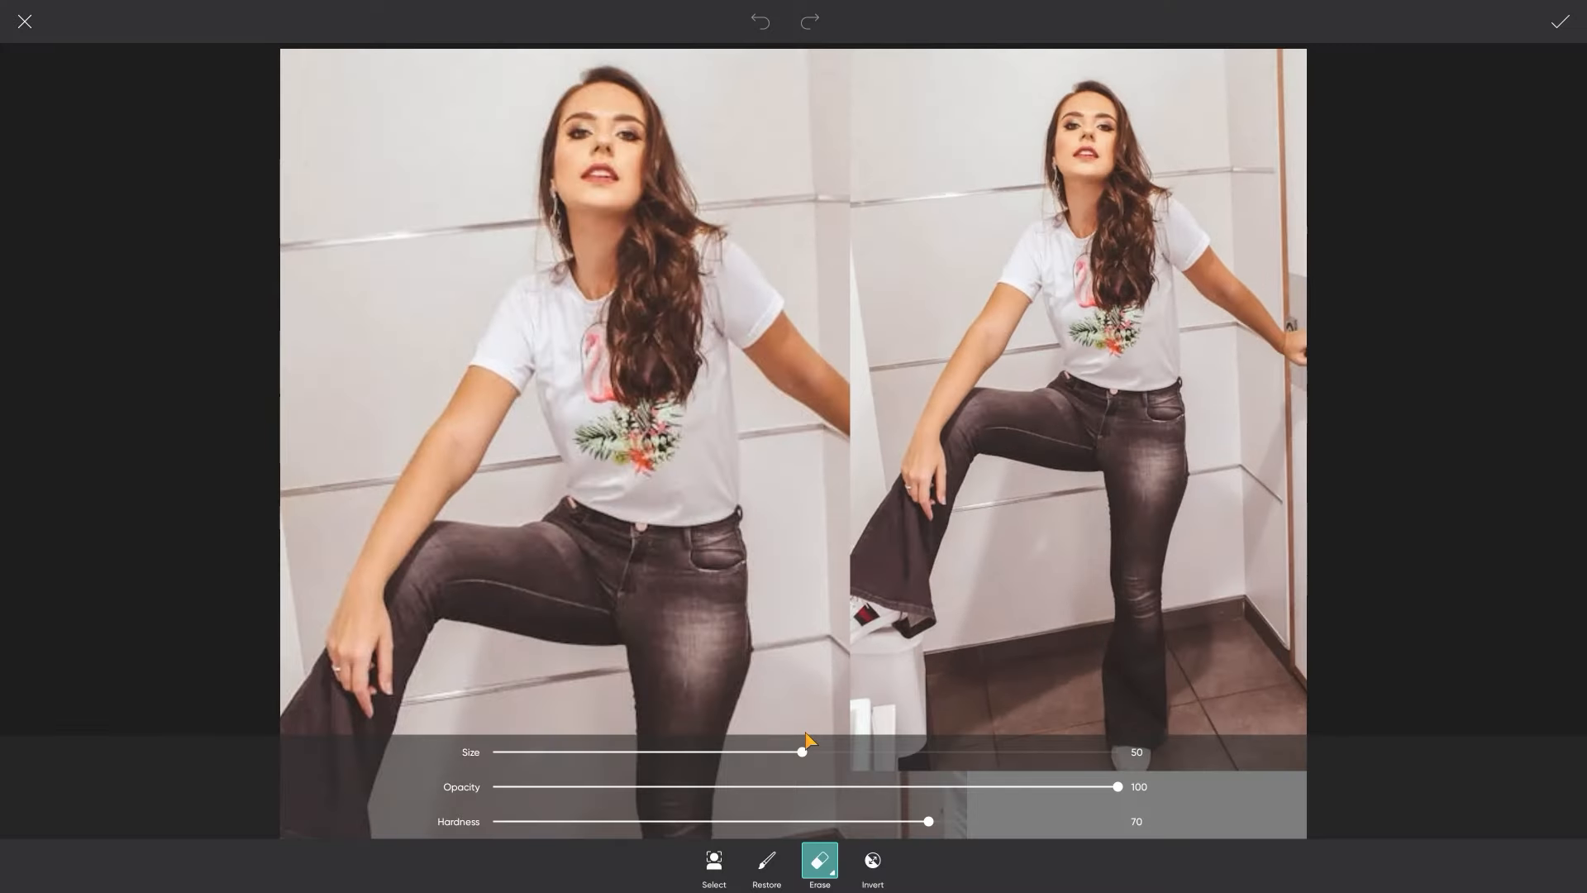
drag(803, 752, 889, 752)
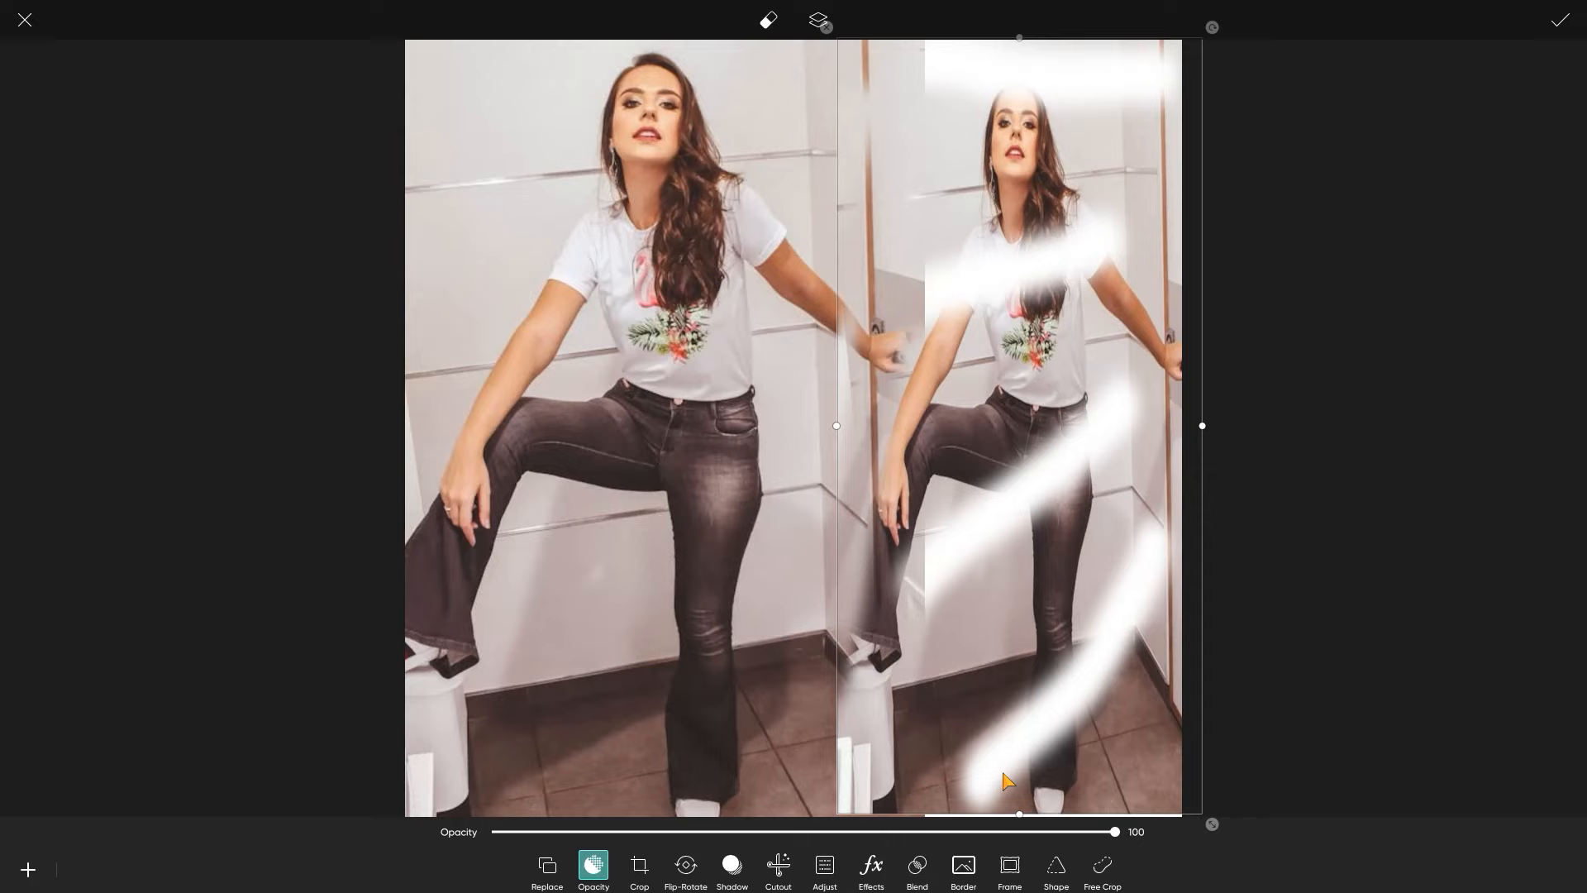
Finish erasing, overlap the streaked copy with the first woman, and apply the layer.
click(777, 870)
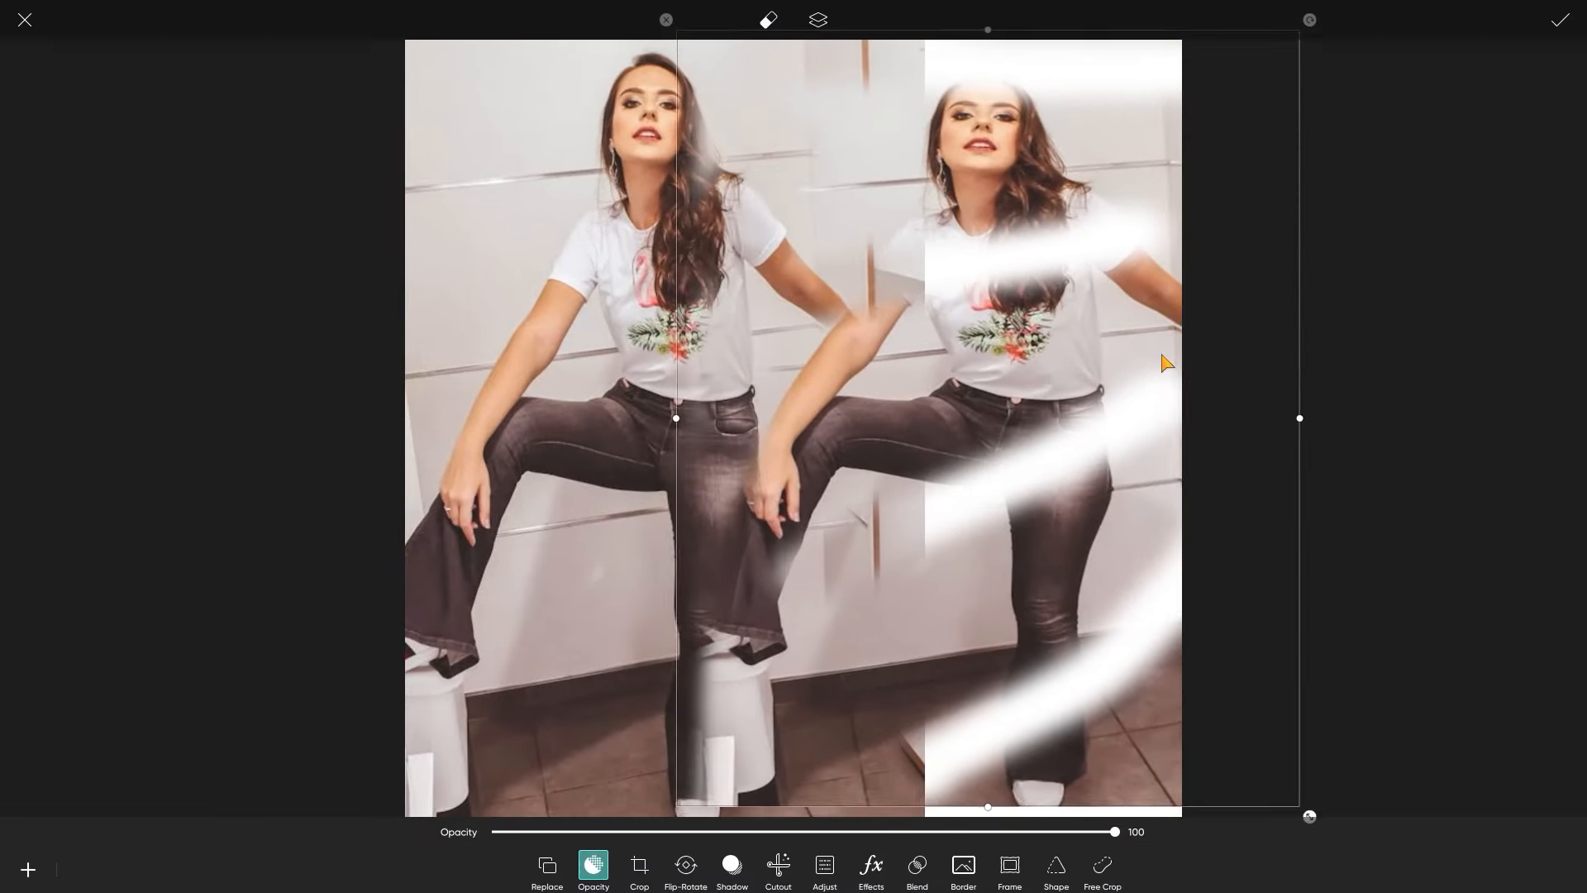
click(1556, 19)
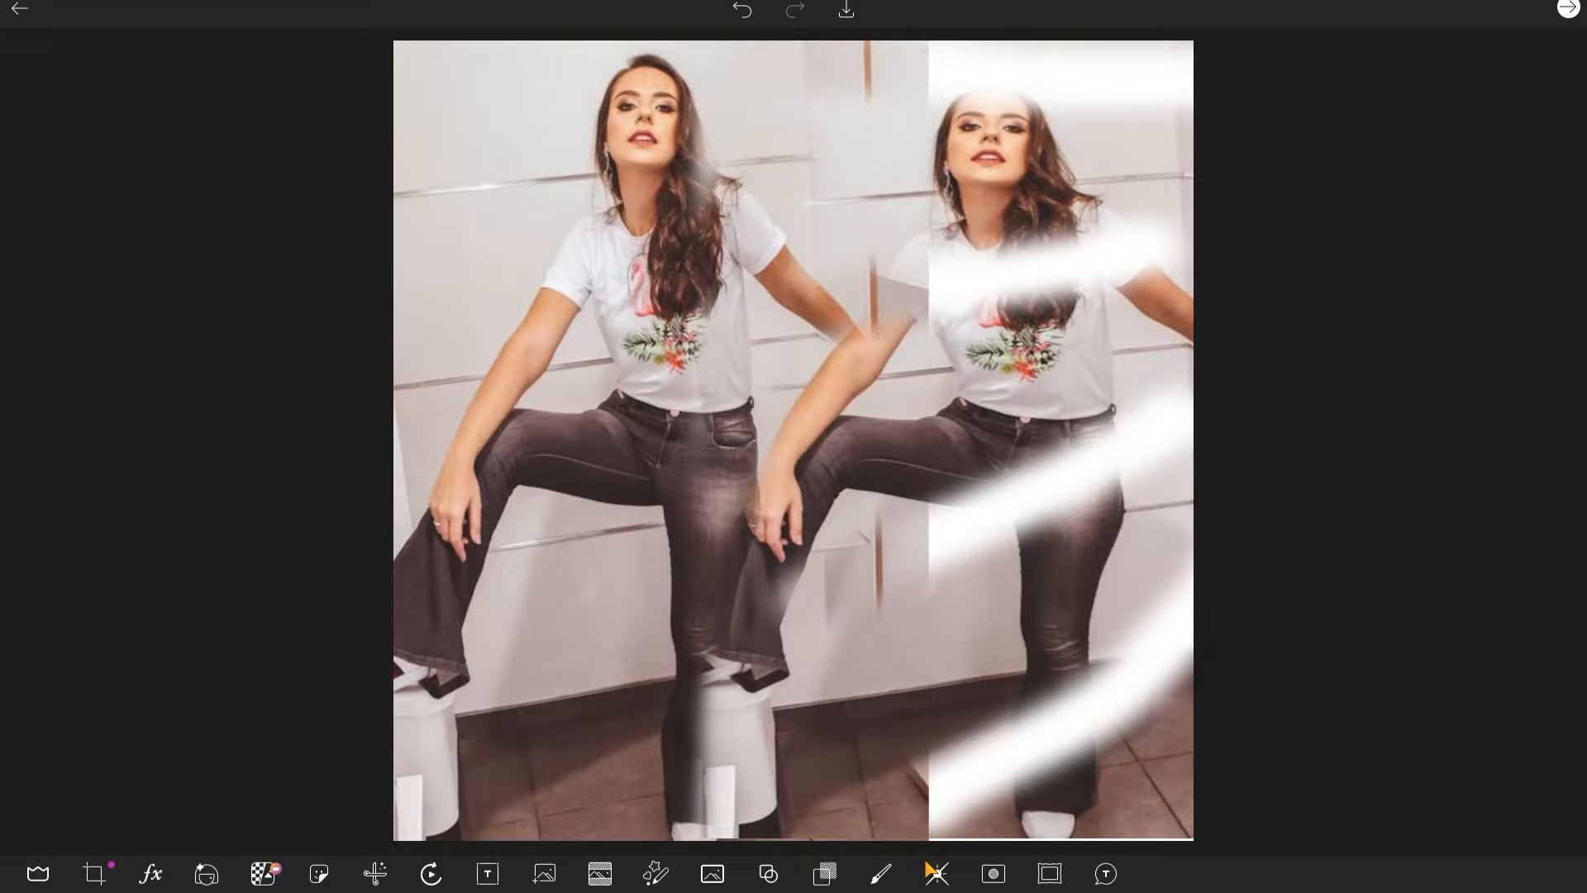